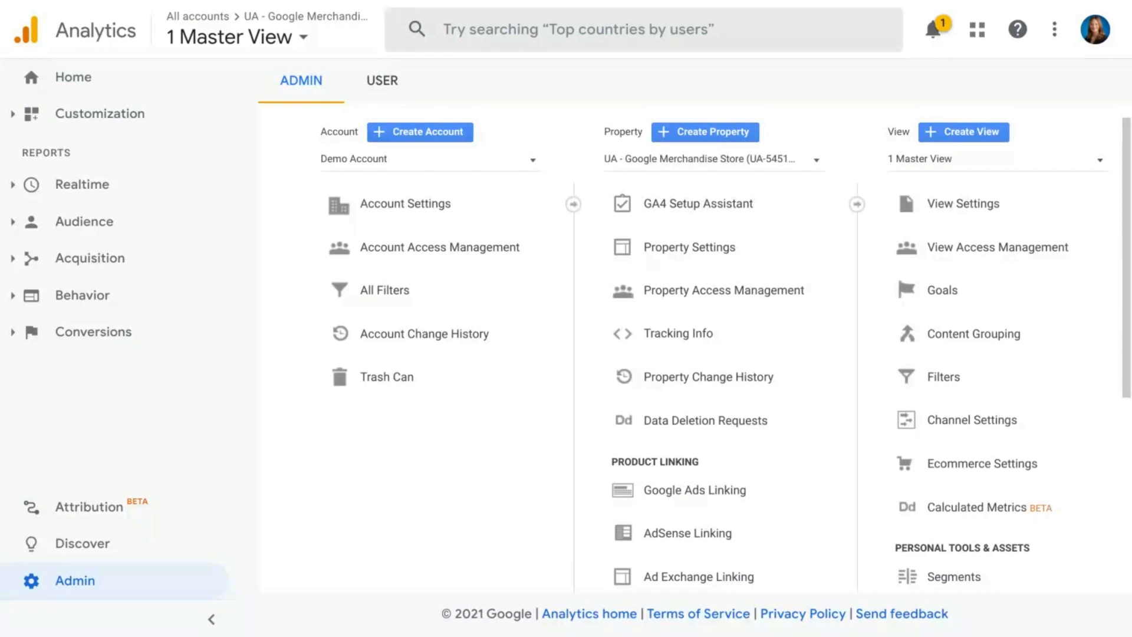
mouse_move(403, 483)
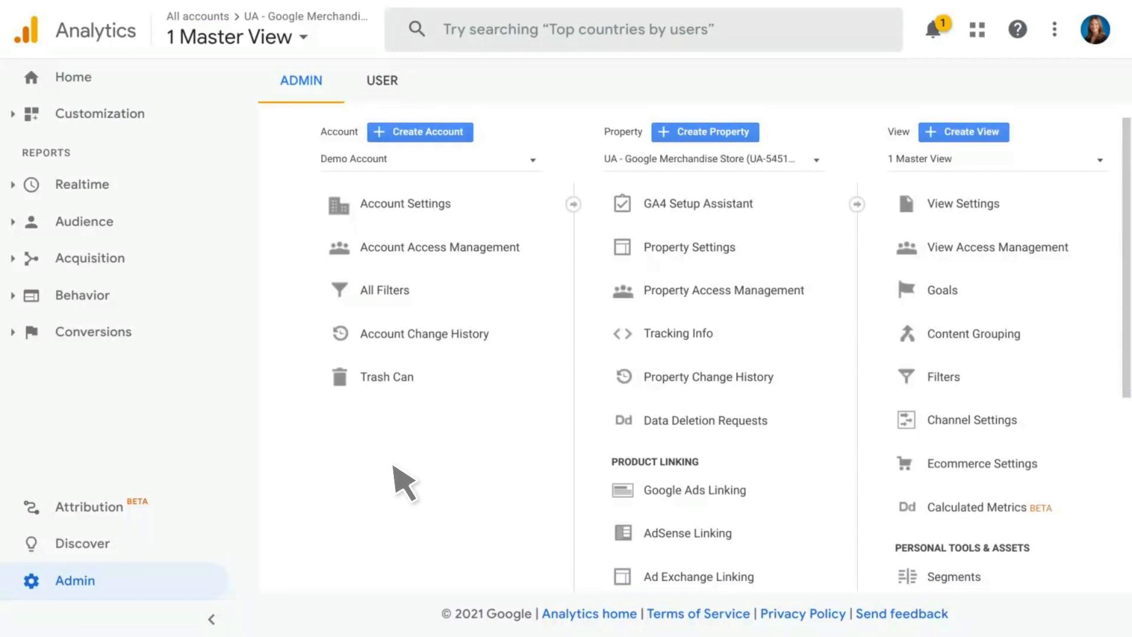
mouse_move(270, 559)
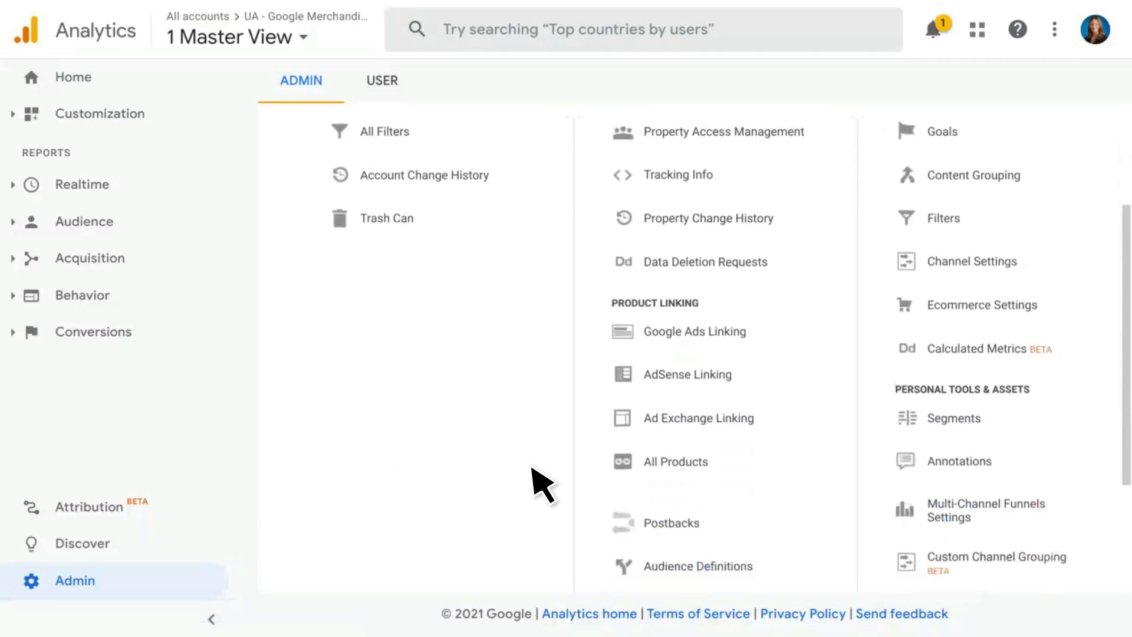
Expand Custom Definitions in the Property column and choose Custom Dimensions
scroll("down", 3)
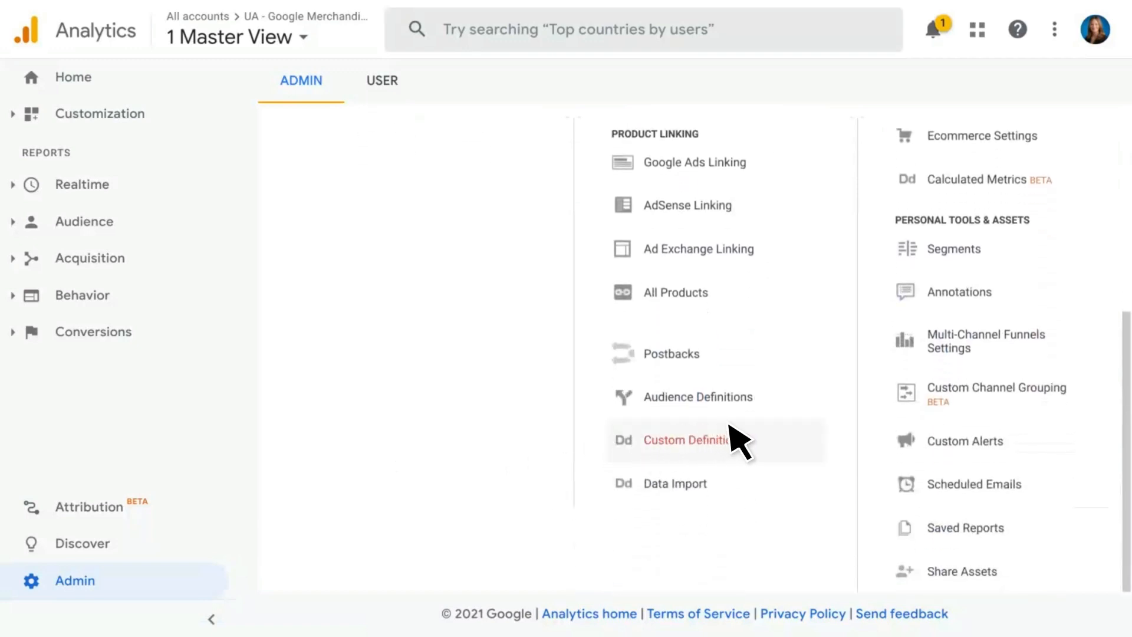
left_click(693, 440)
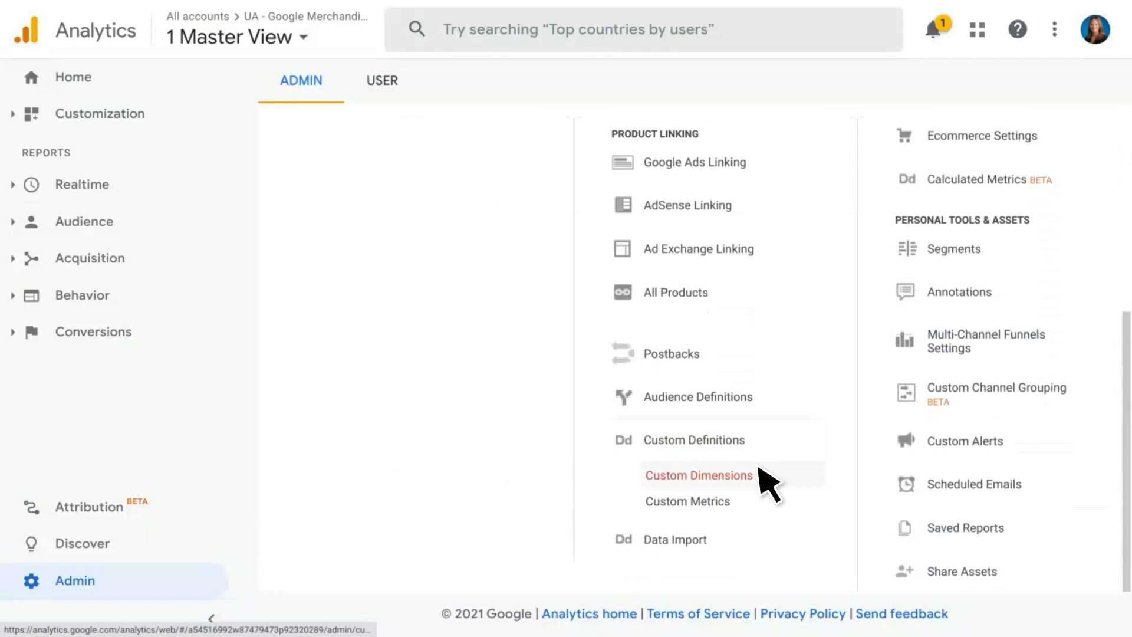
left_click(698, 475)
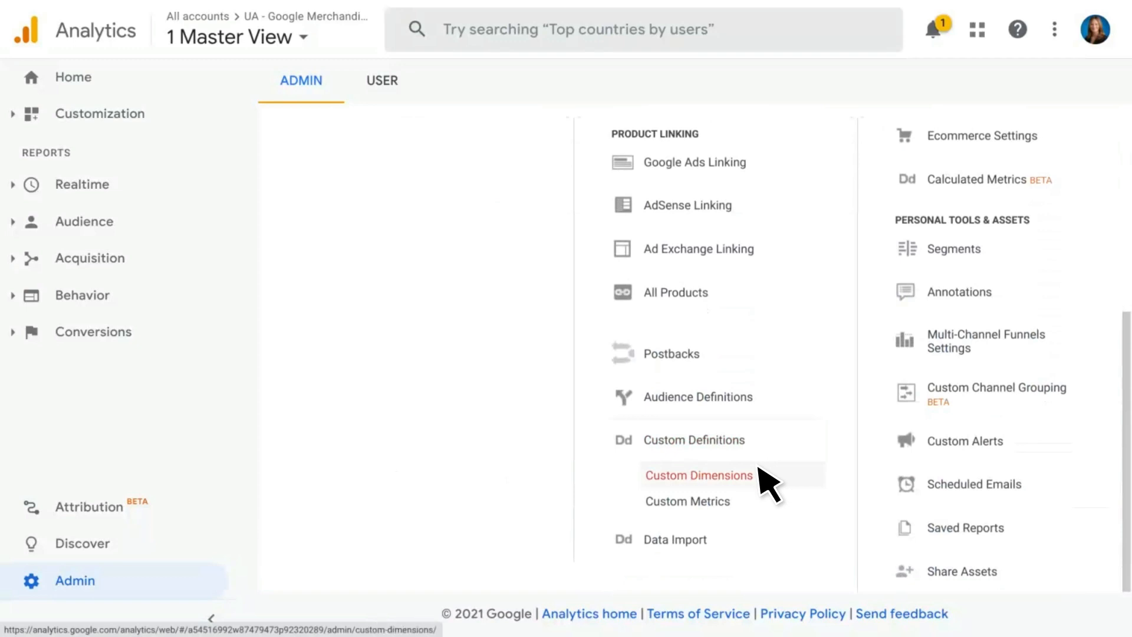
Load the Universal Analytics custom dimensions table listing Product ID and Sales Region
left_click(698, 476)
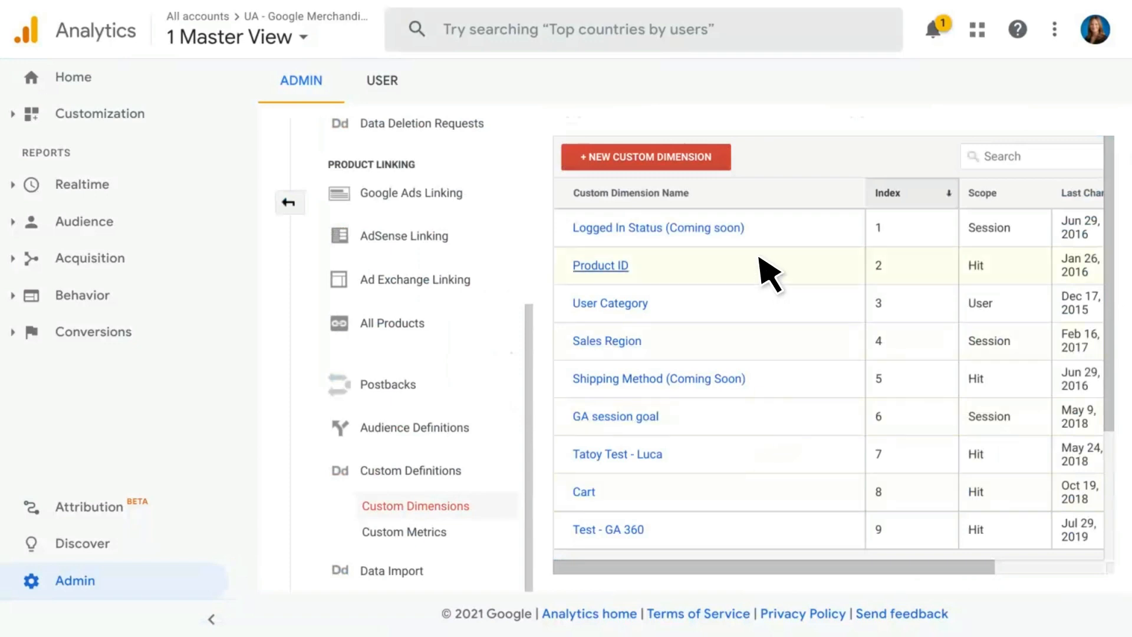
mouse_move(761, 242)
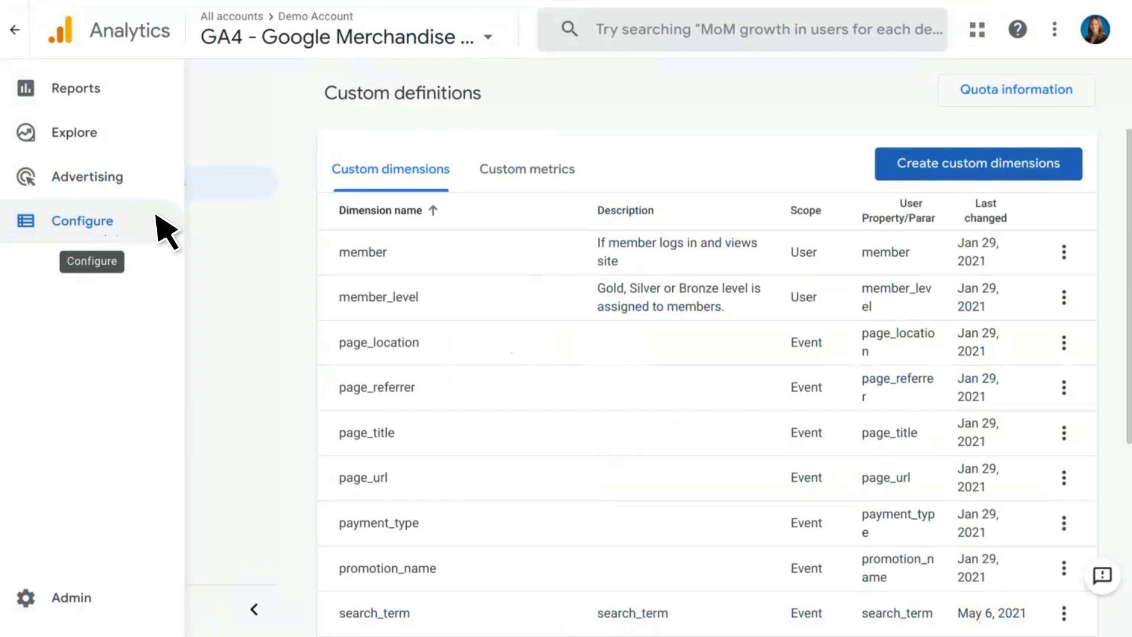
In the GA4 property's Configure section, view Custom metrics, then return to Custom dimensions
left_click(82, 221)
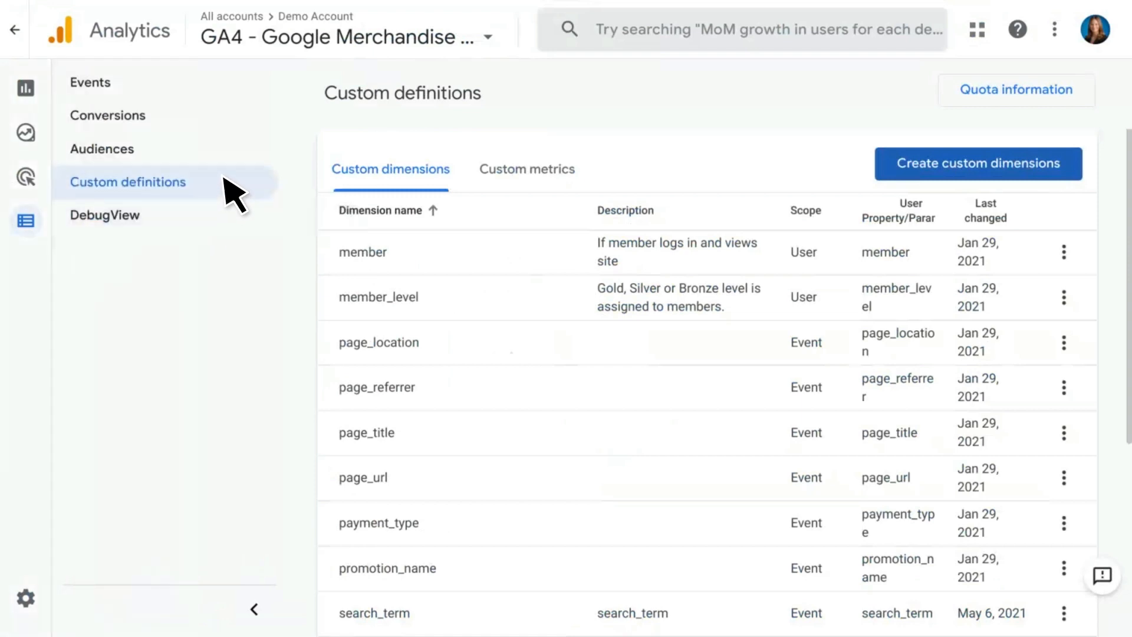
mouse_move(491, 145)
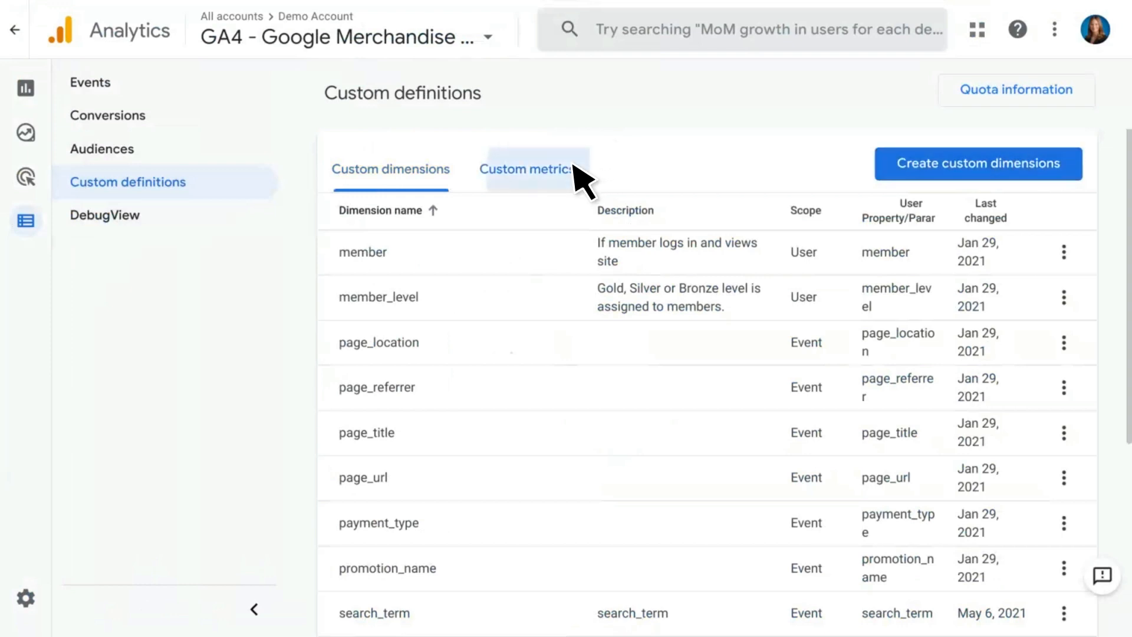
left_click(527, 169)
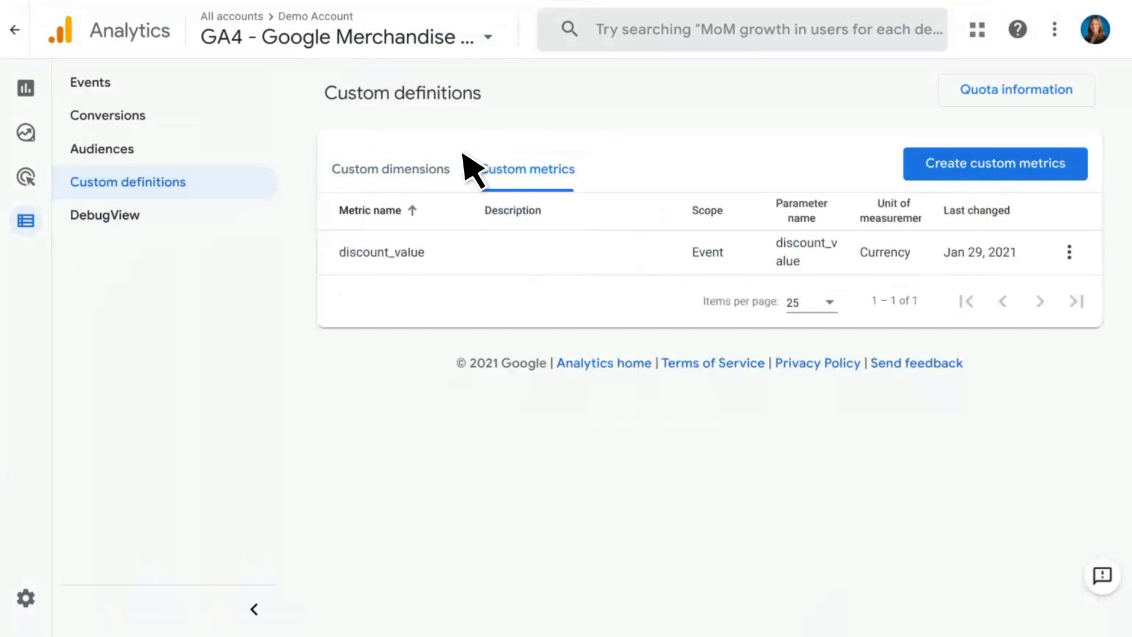
left_click(386, 169)
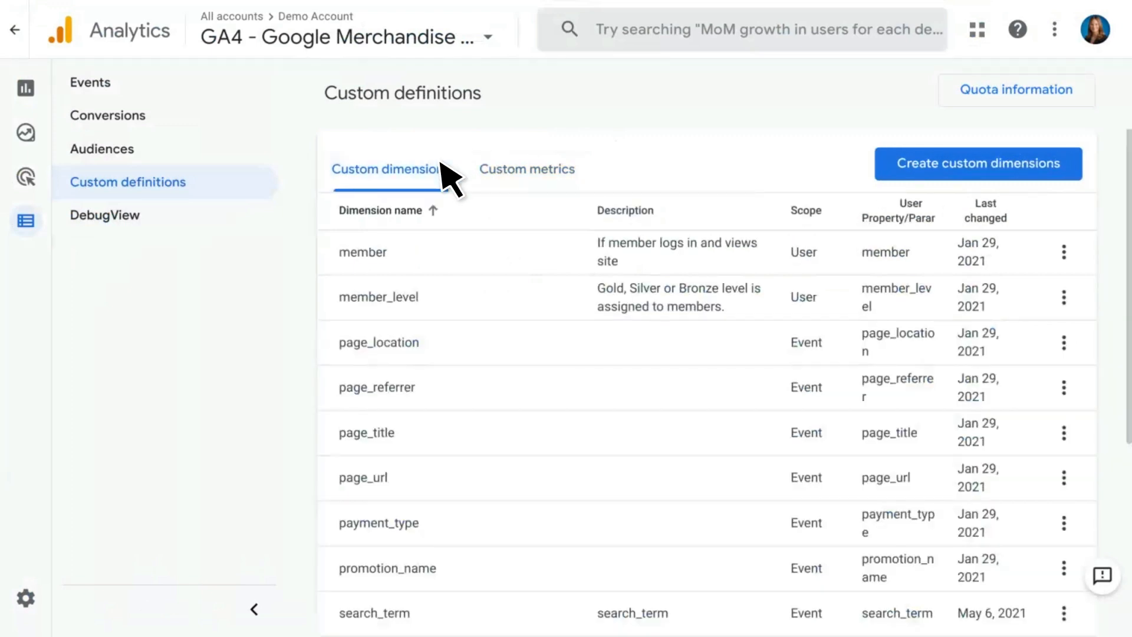
mouse_move(736, 130)
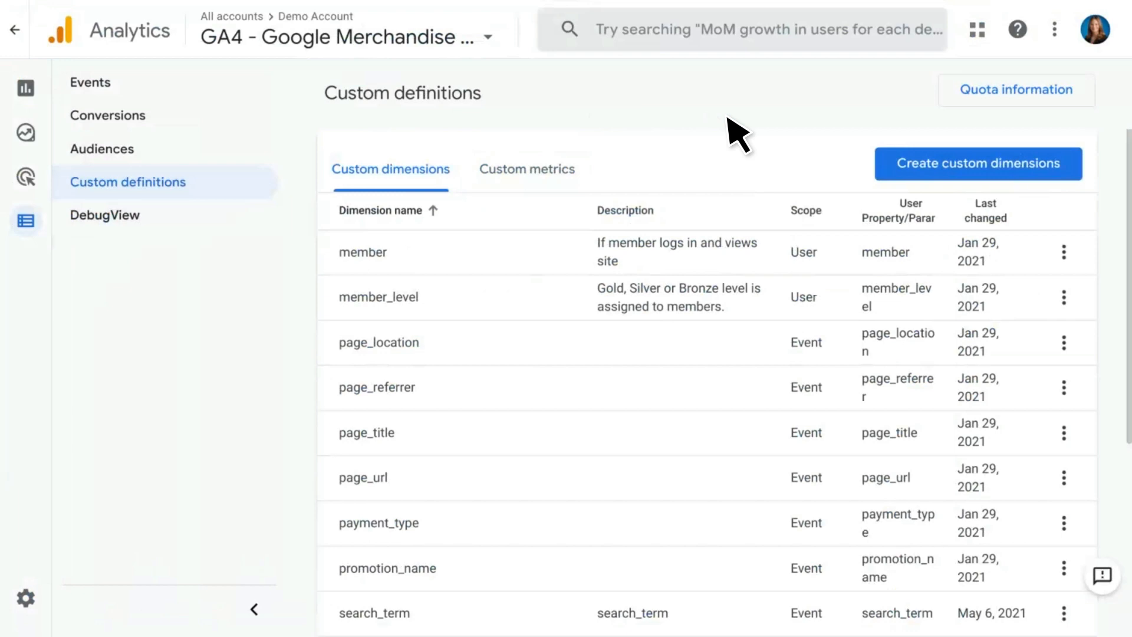
mouse_move(883, 176)
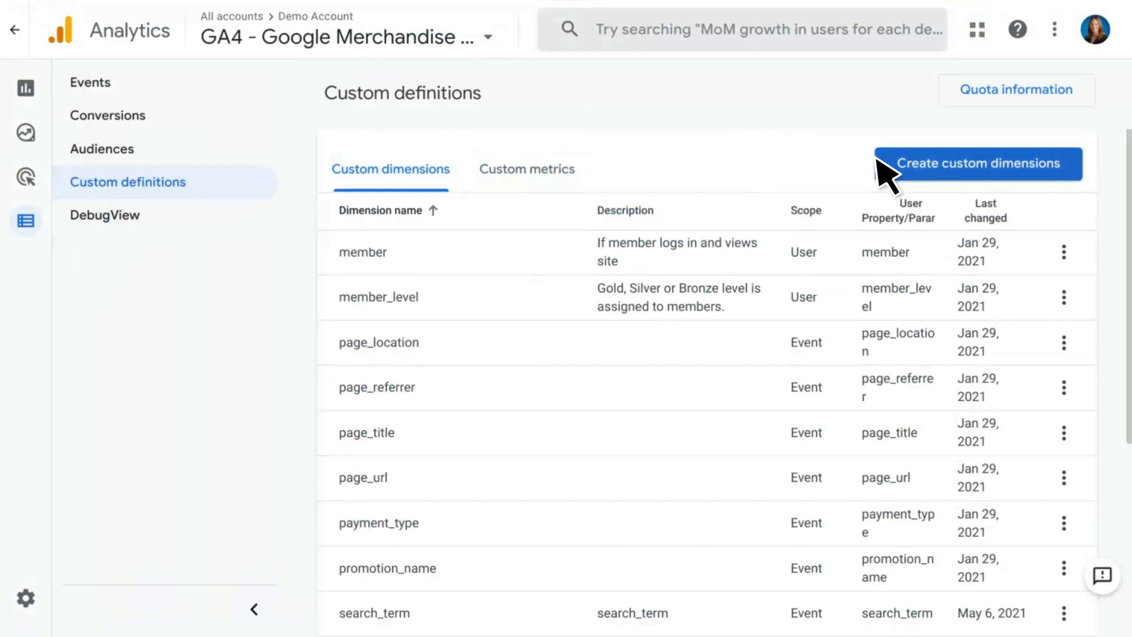
Start a new custom dimension and choose error_type as its event parameter
left_click(977, 164)
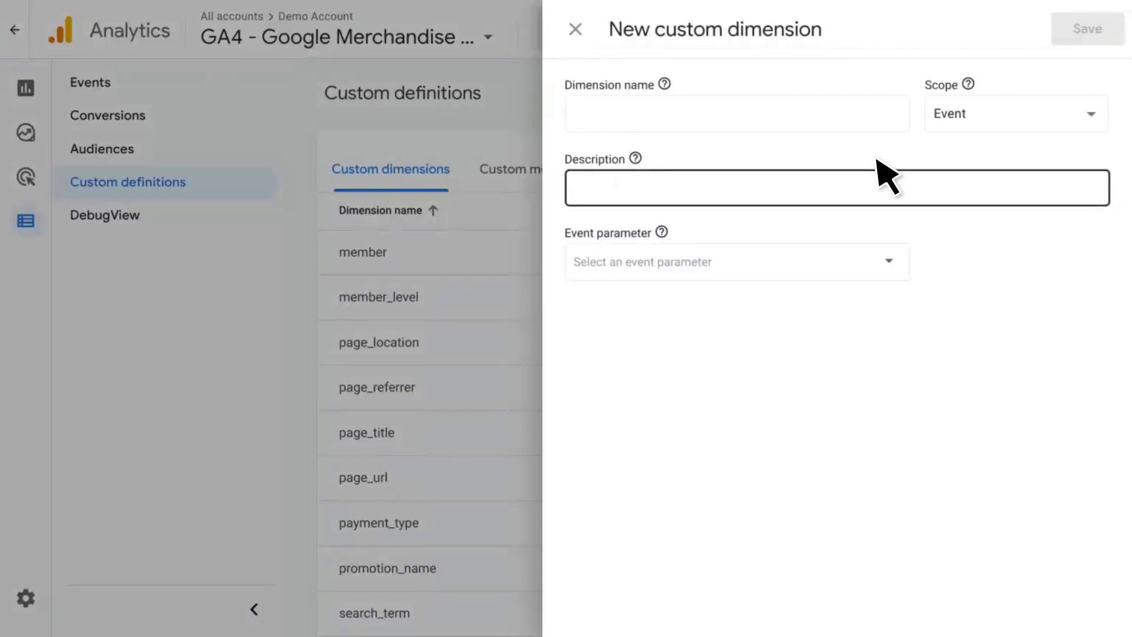
mouse_move(889, 180)
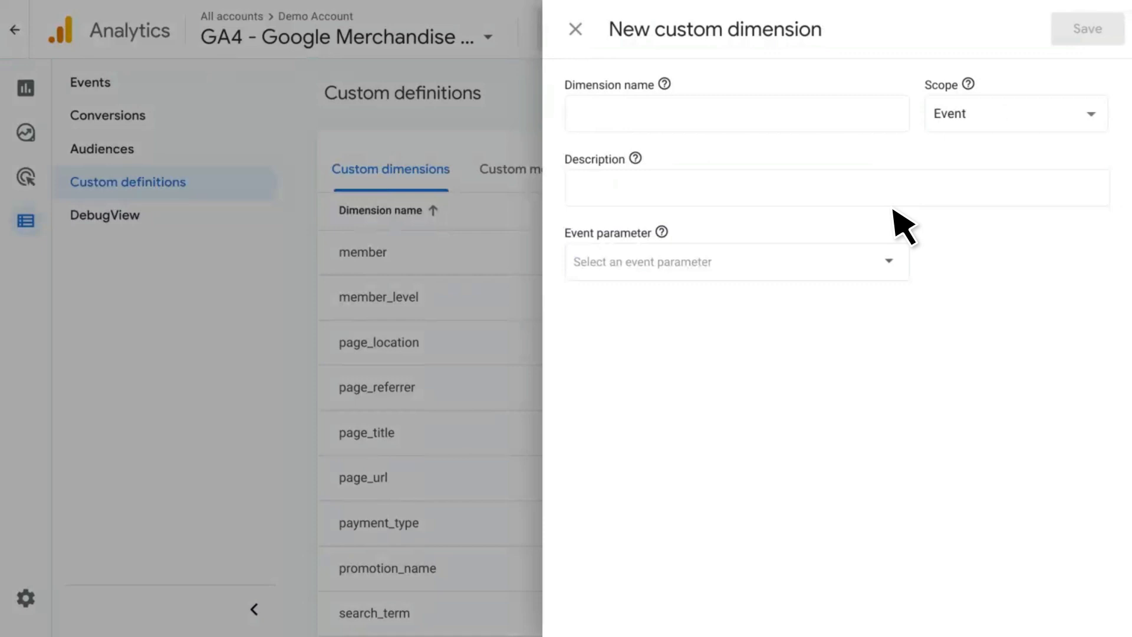
left_click(736, 261)
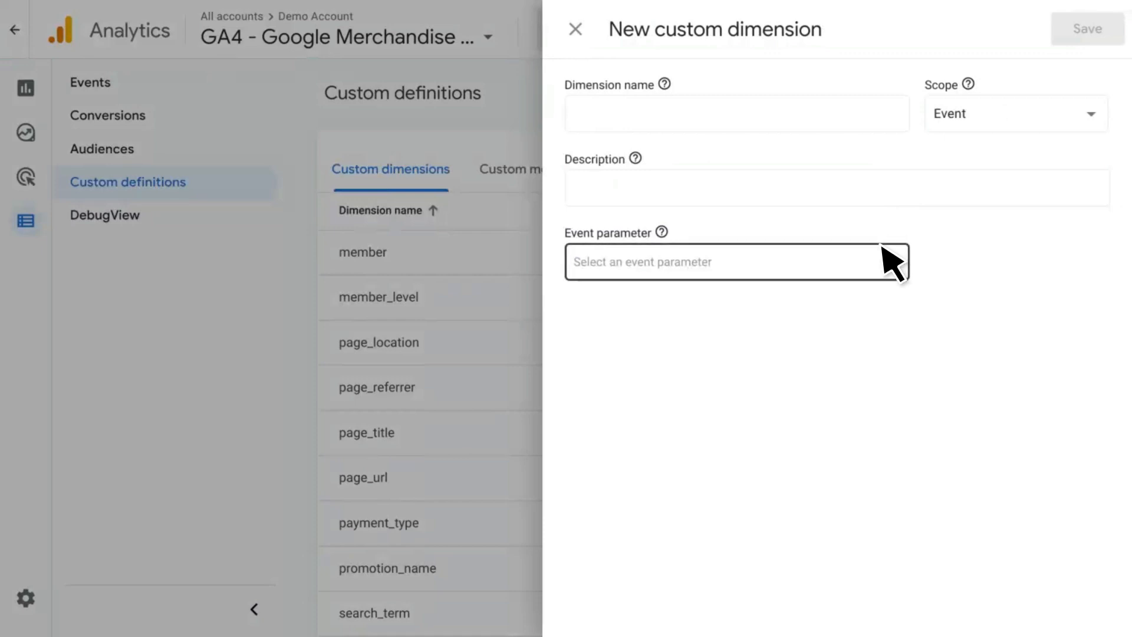
left_click(736, 261)
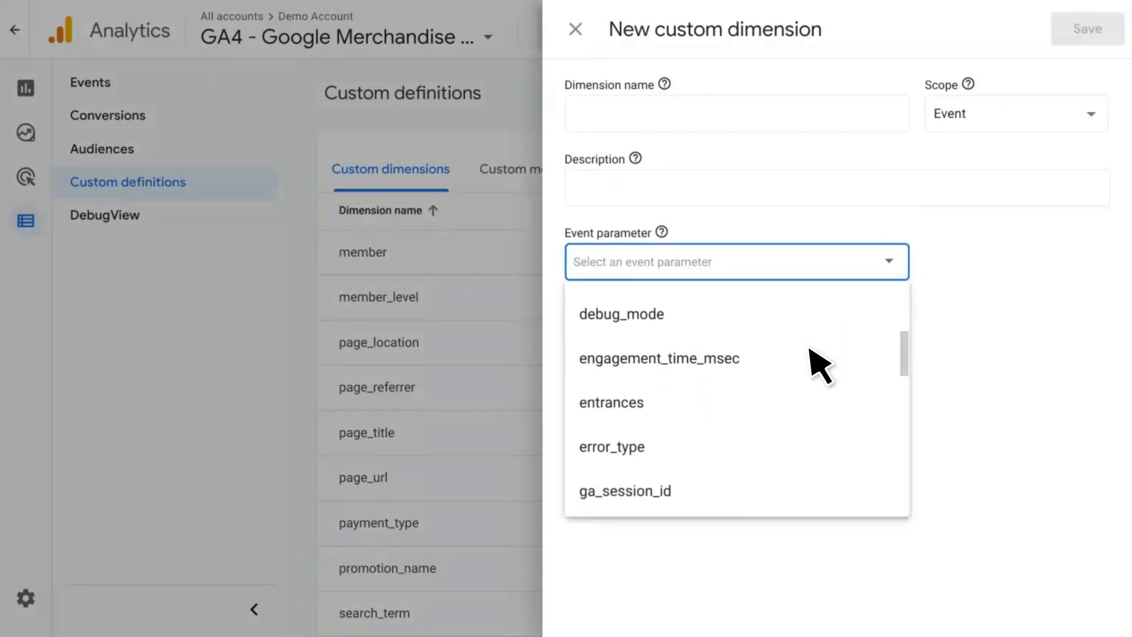
scroll("down", 3)
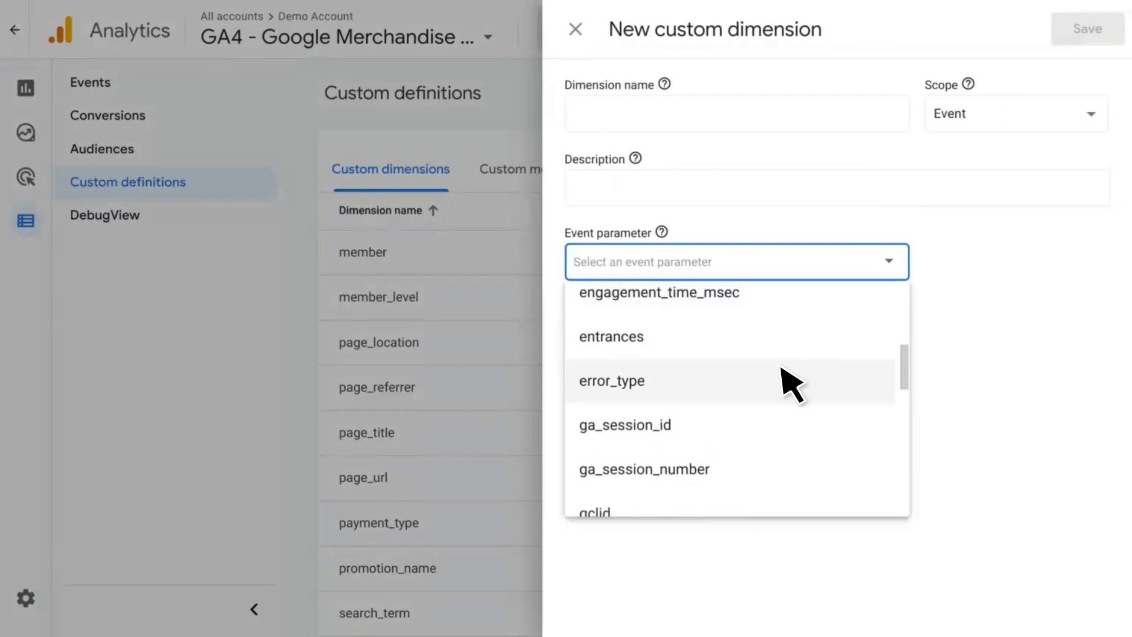
left_click(611, 380)
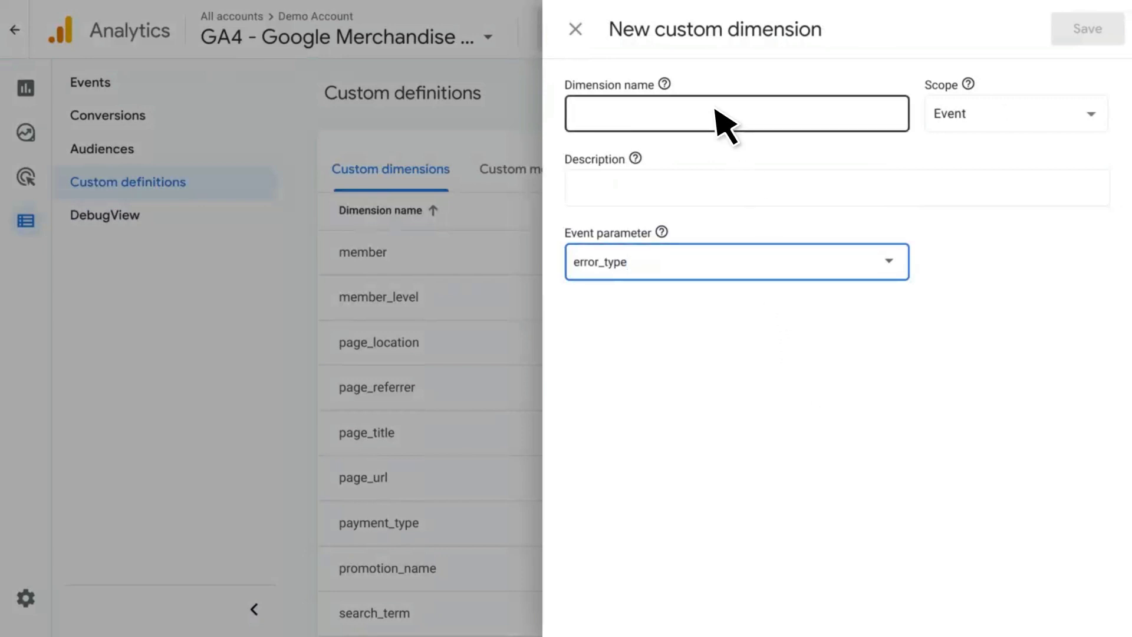
Name the dimension error_type with description 'error types tracked on site'
type("error")
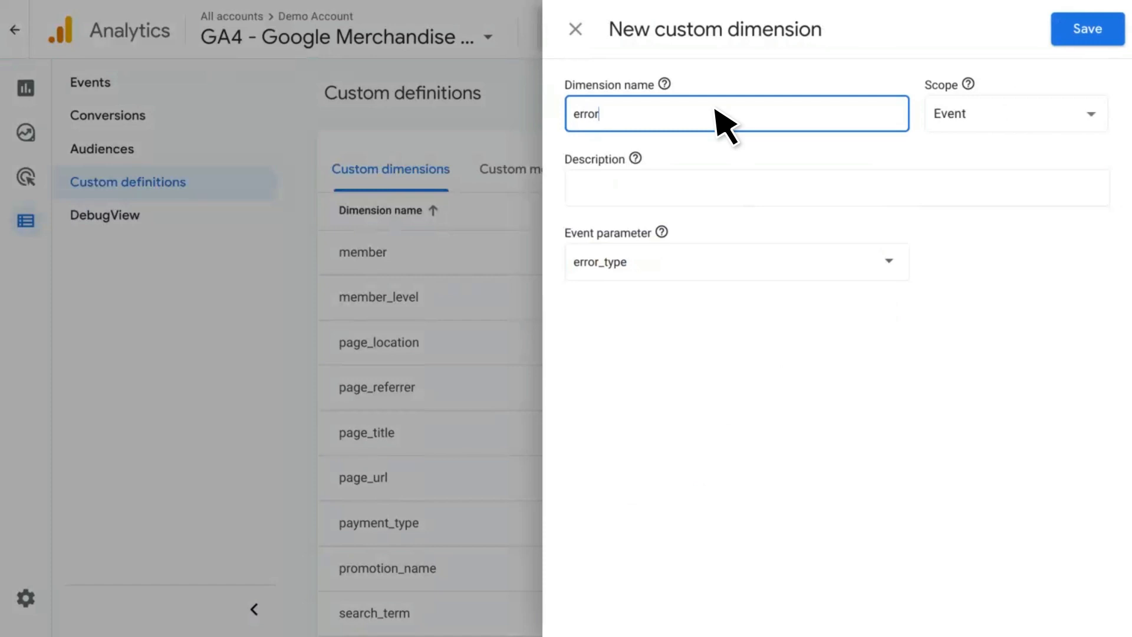
type("_type")
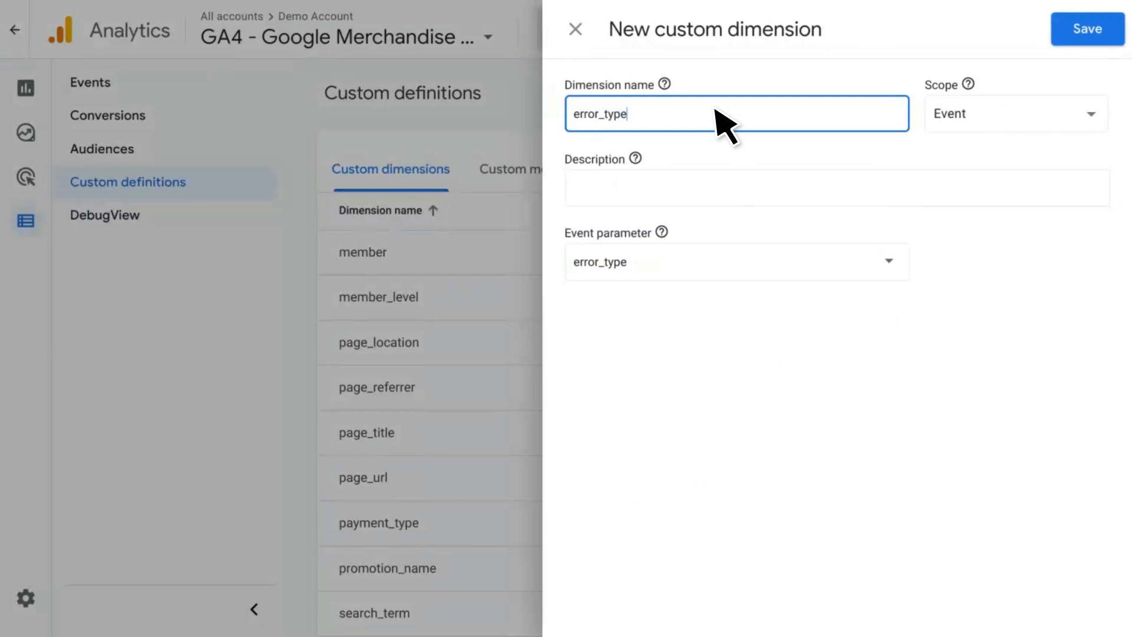
mouse_move(854, 160)
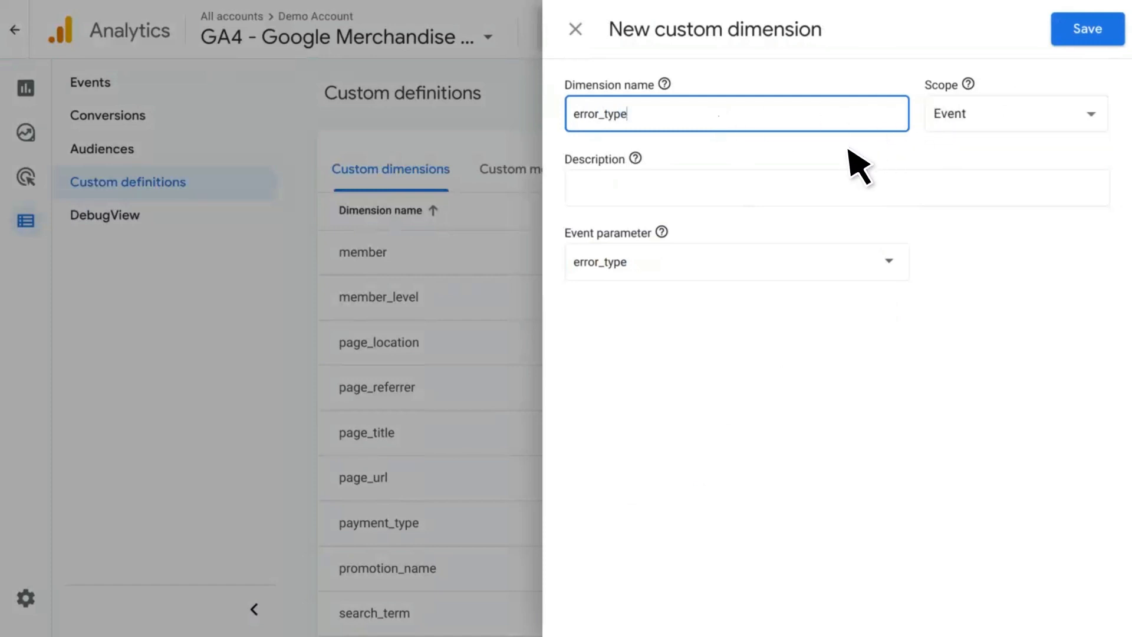
left_click(836, 189)
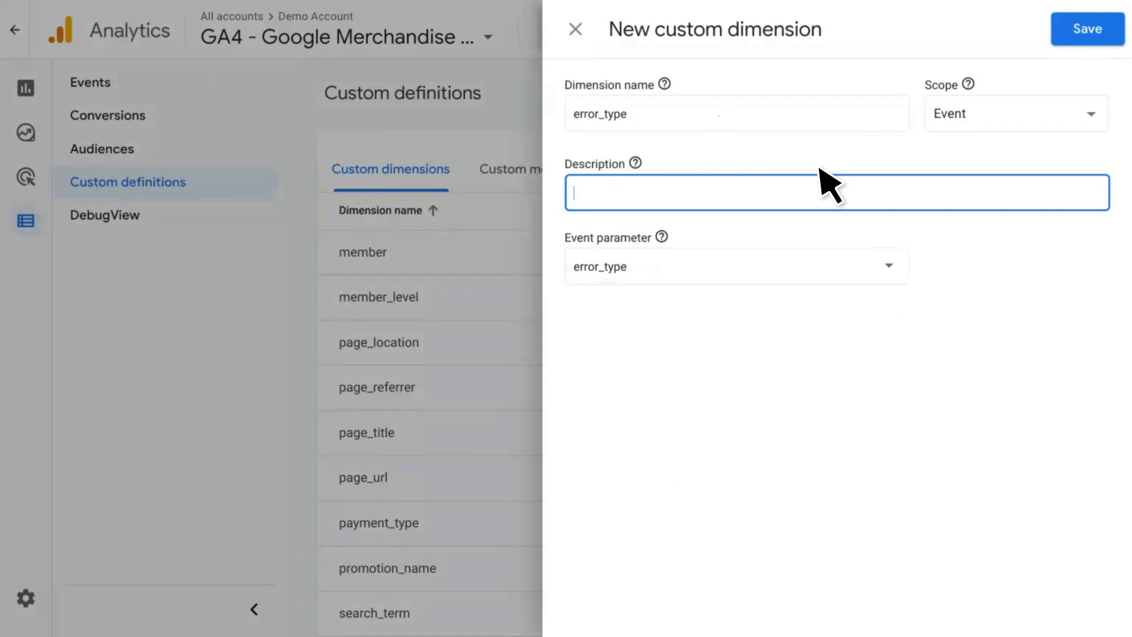
type("error types tracked")
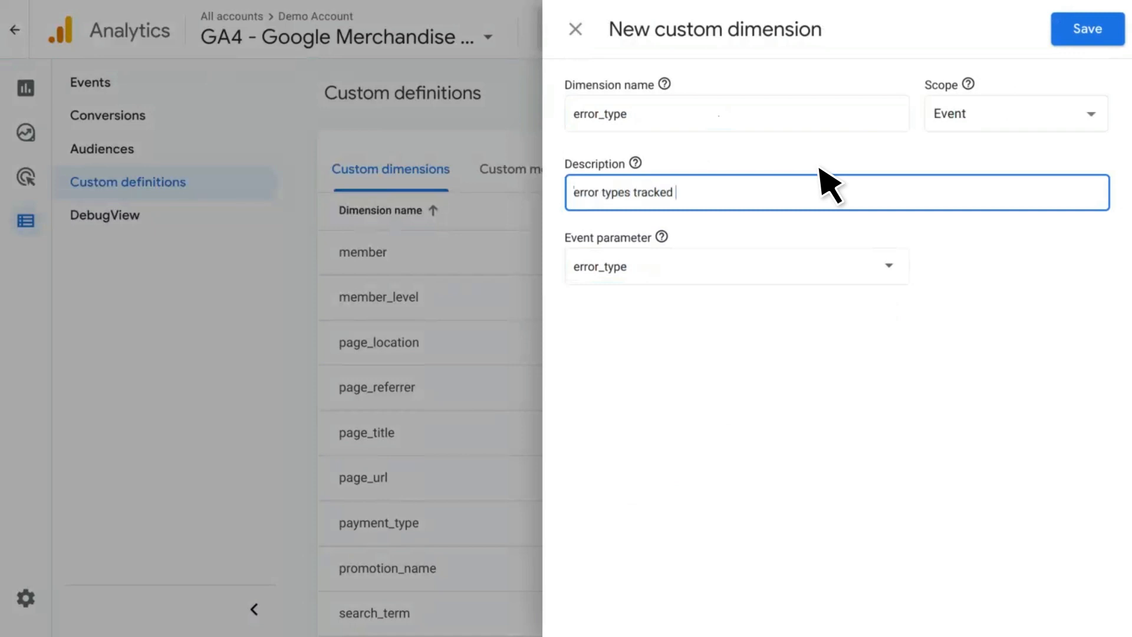
type("on site")
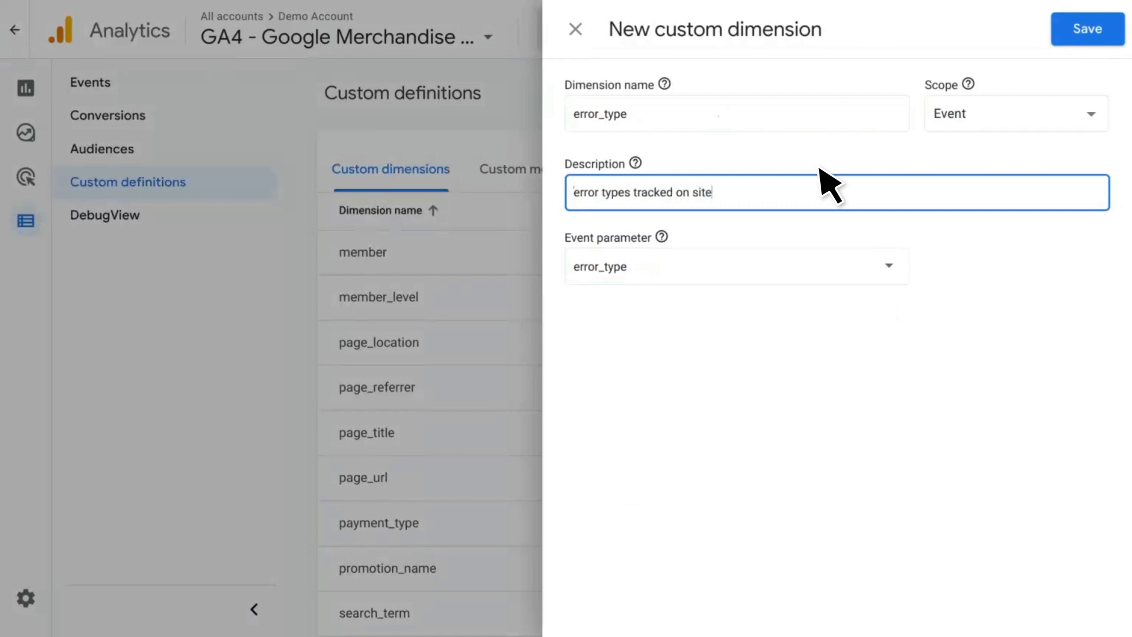